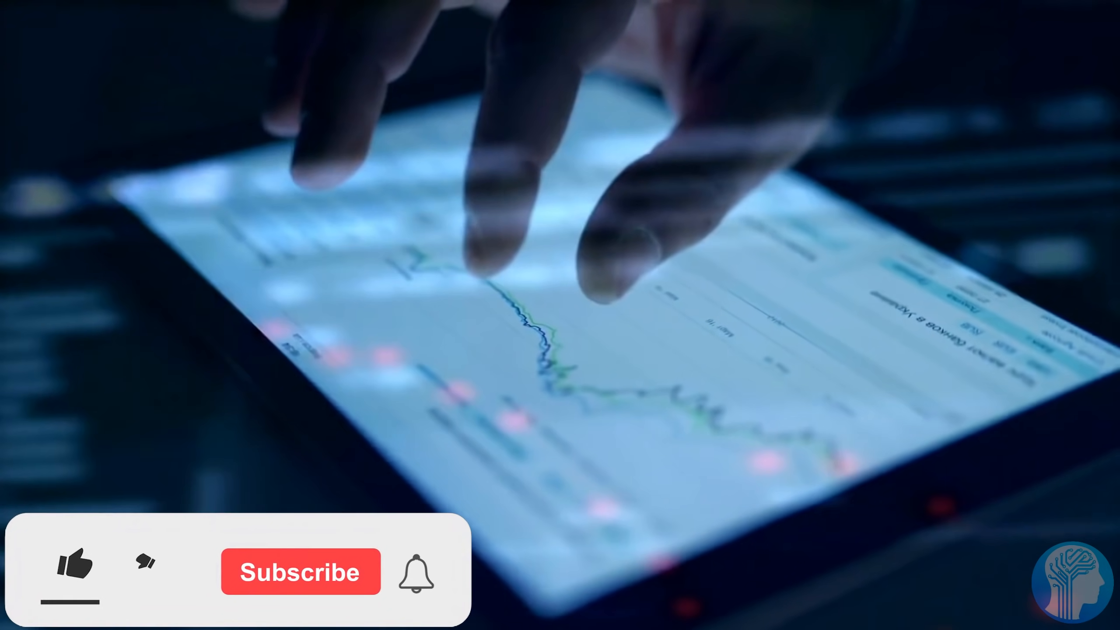
{"action": "left_click", "coordinate": [71, 567]}
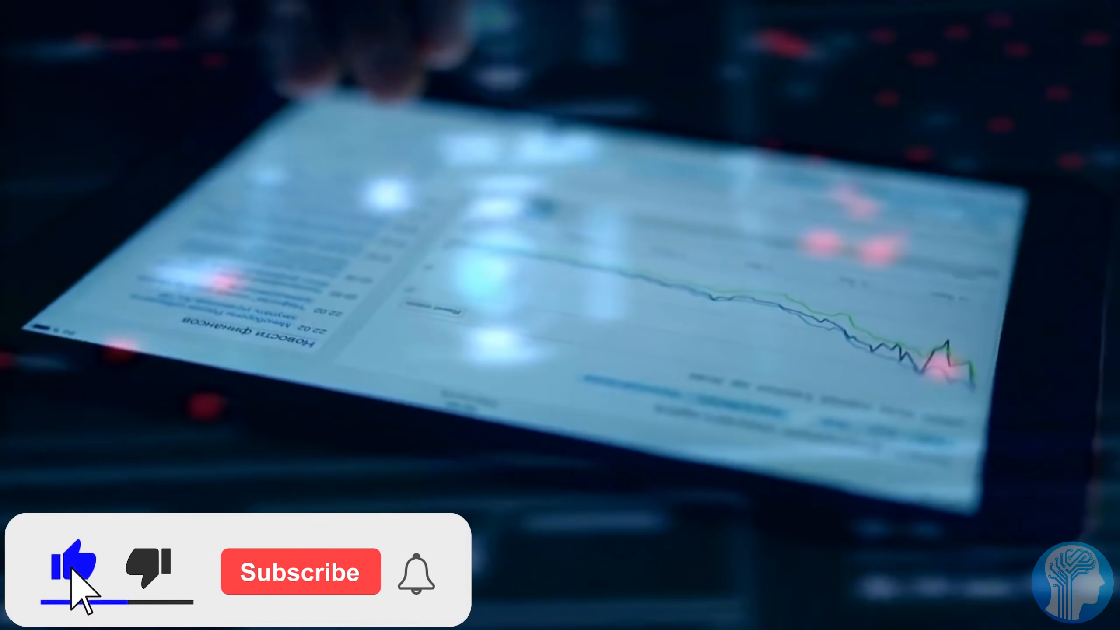
{"action": "left_click", "coordinate": [300, 573]}
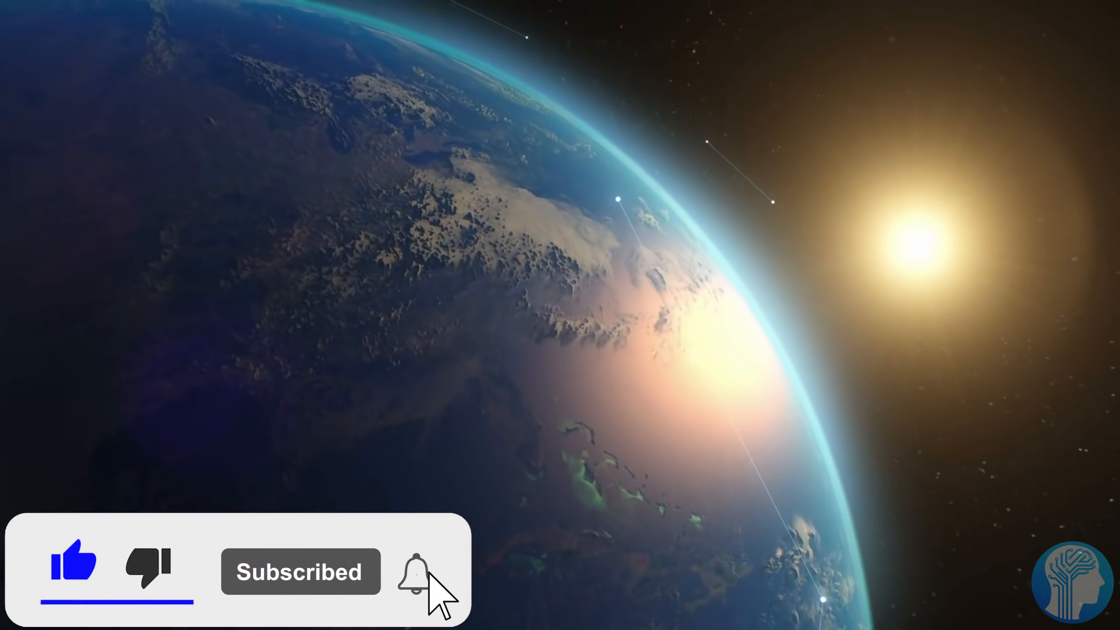